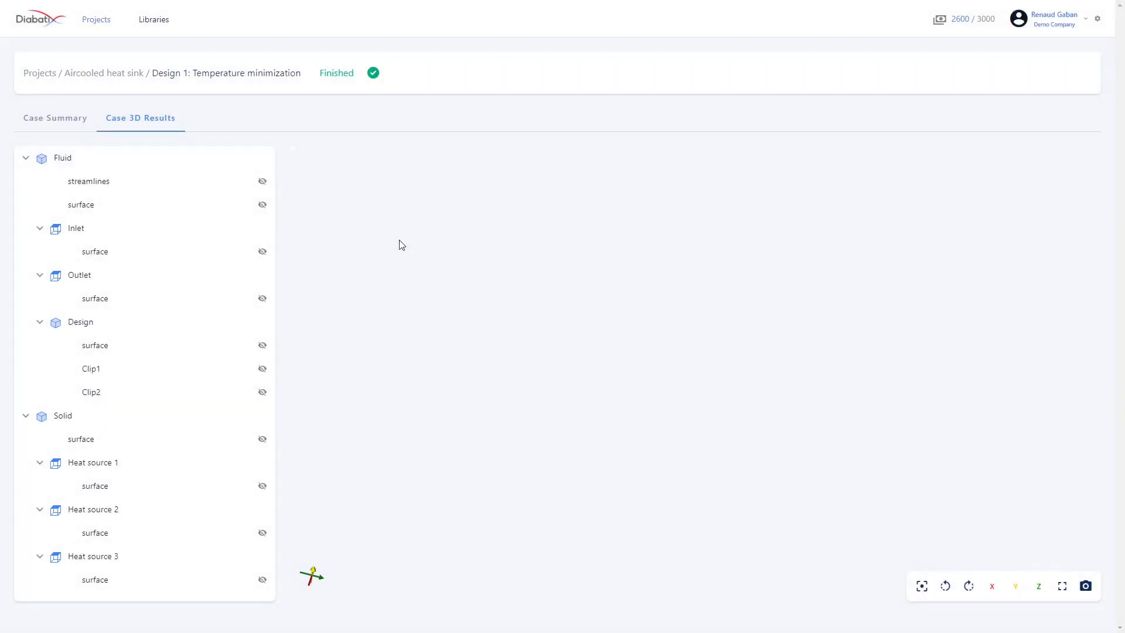
pyautogui.moveTo(405, 143)
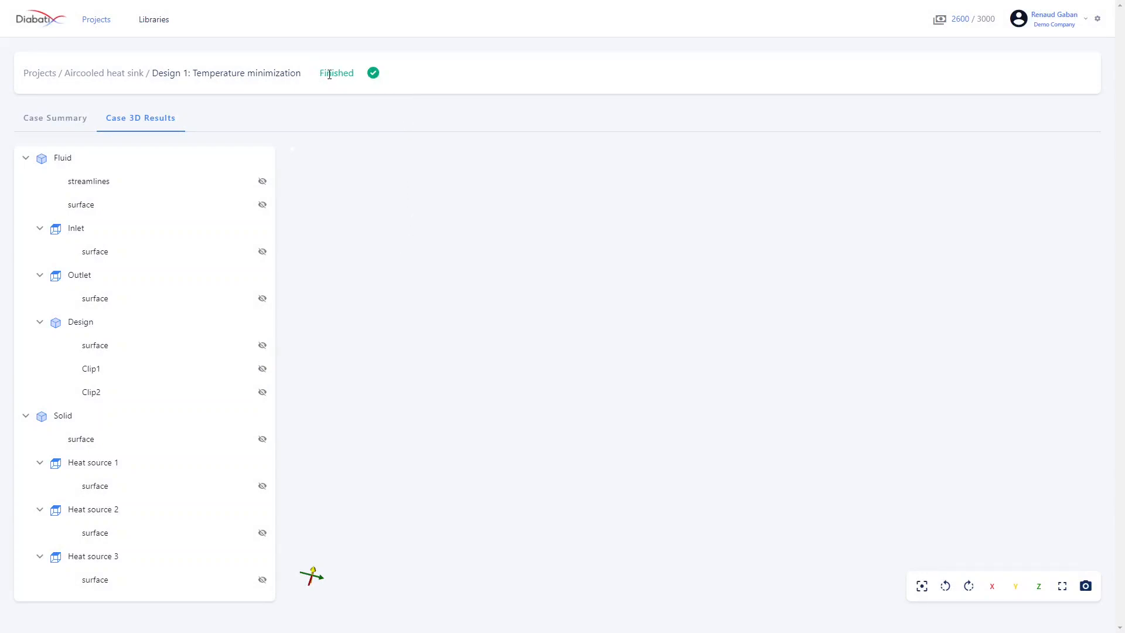
pyautogui.moveTo(317, 166)
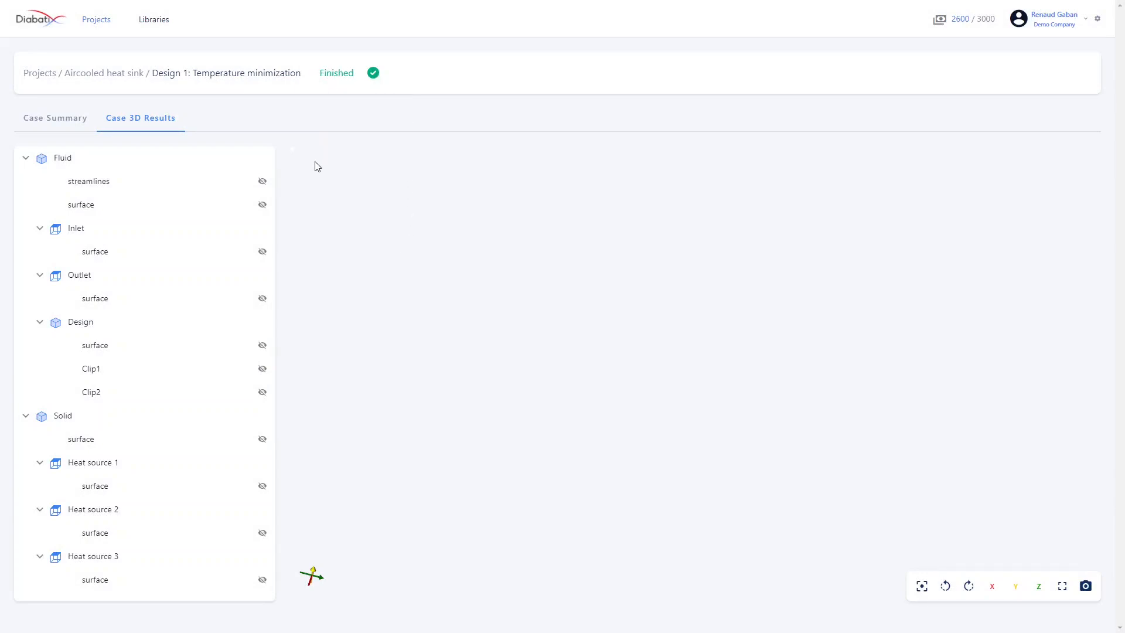
pyautogui.moveTo(126, 122)
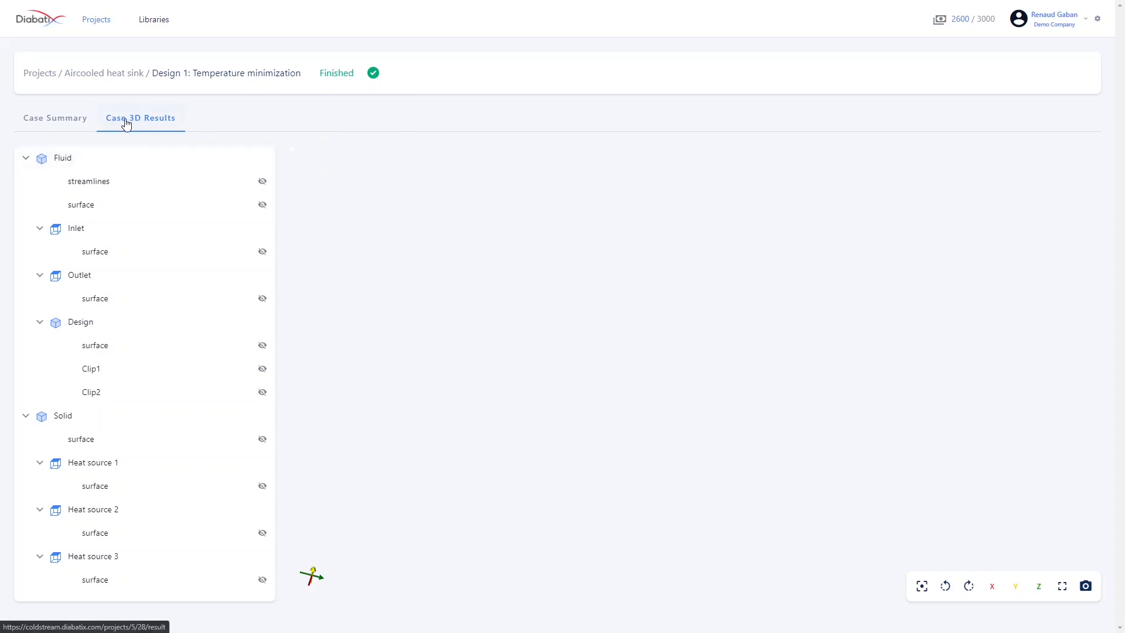
pyautogui.moveTo(162, 157)
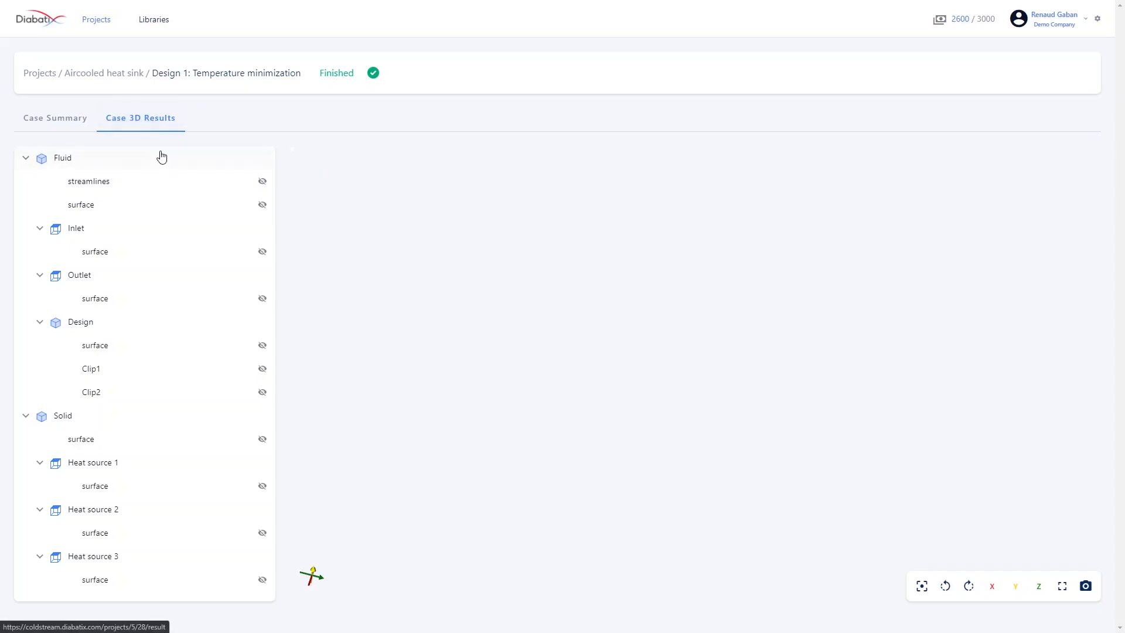
pyautogui.moveTo(157, 188)
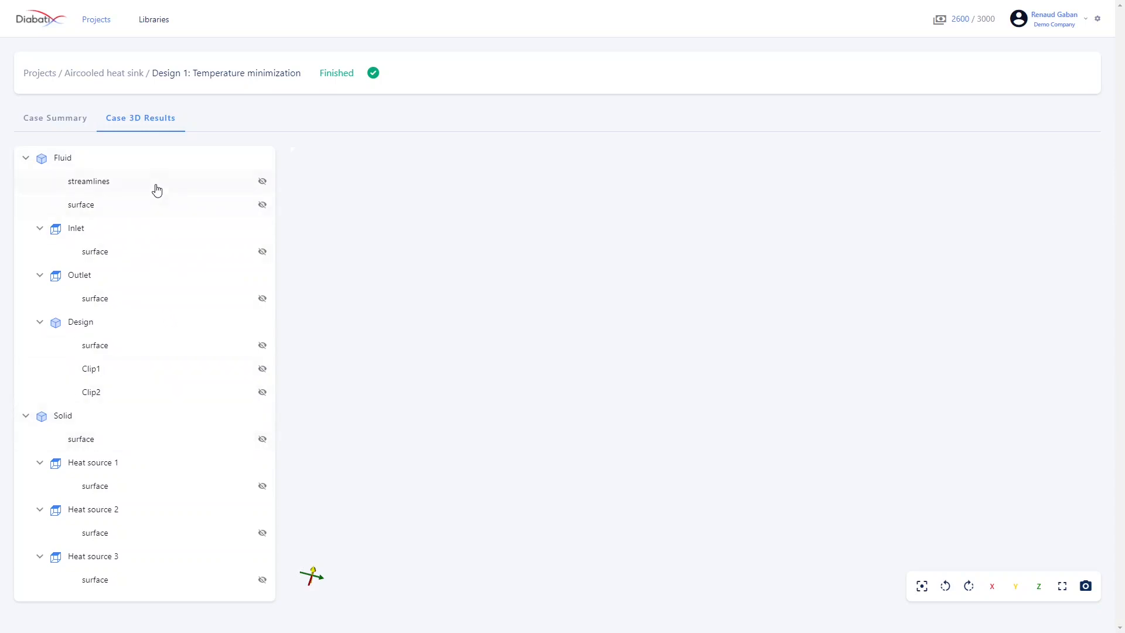
# Preview and hide the fluid streamlines, then show the fluid surface temperature field.
pyautogui.click(262, 181)
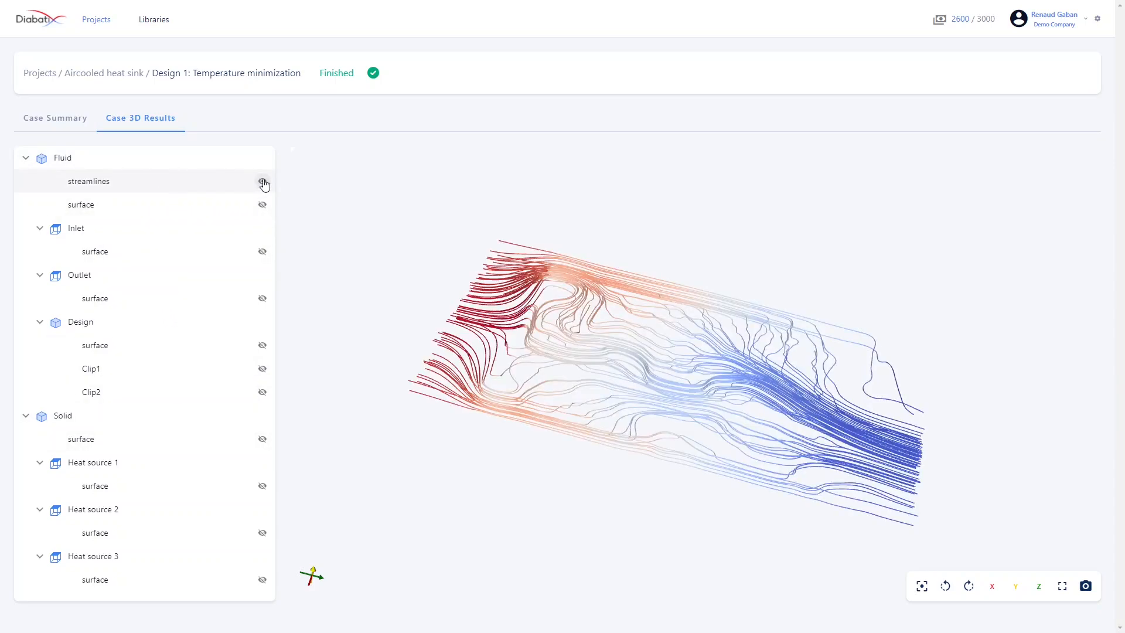
pyautogui.click(262, 184)
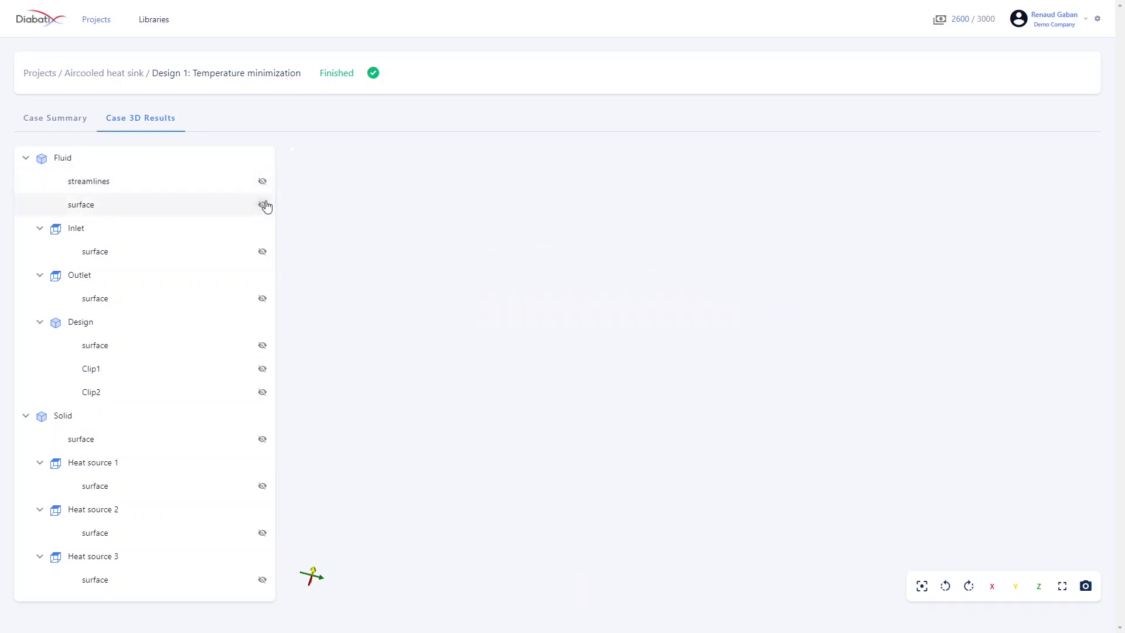
pyautogui.click(262, 205)
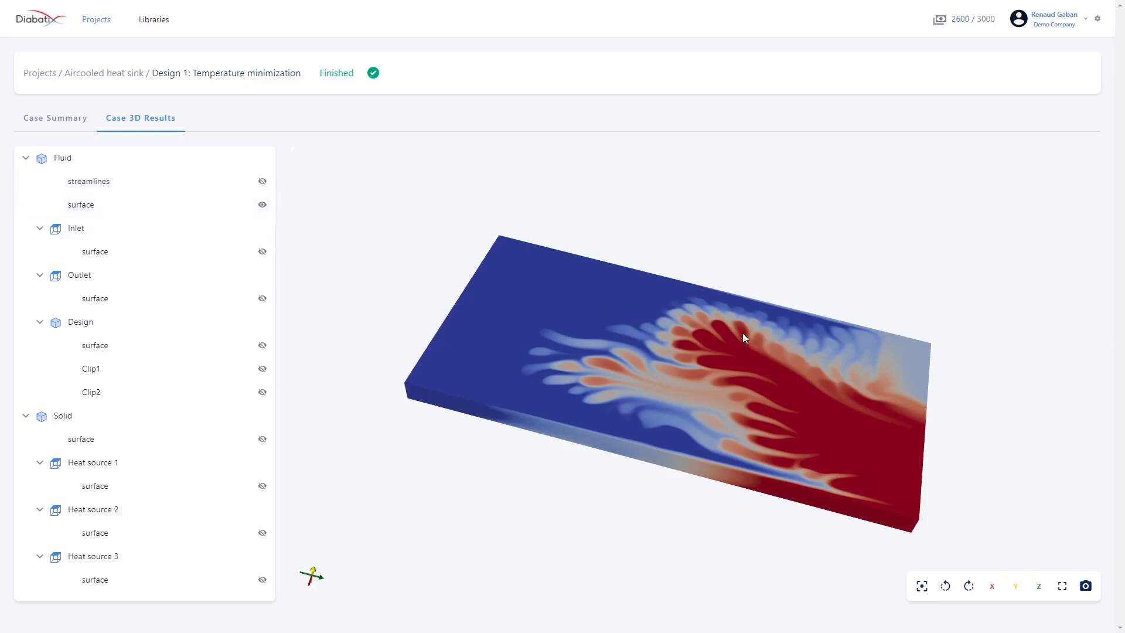
pyautogui.moveTo(947, 486)
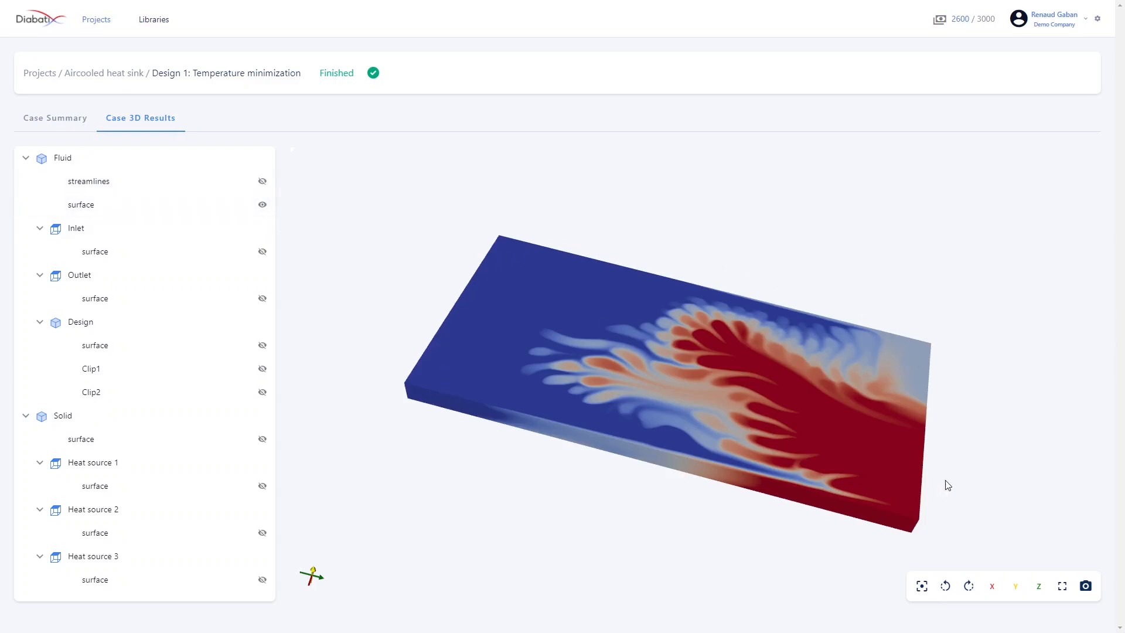
pyautogui.moveTo(562, 336)
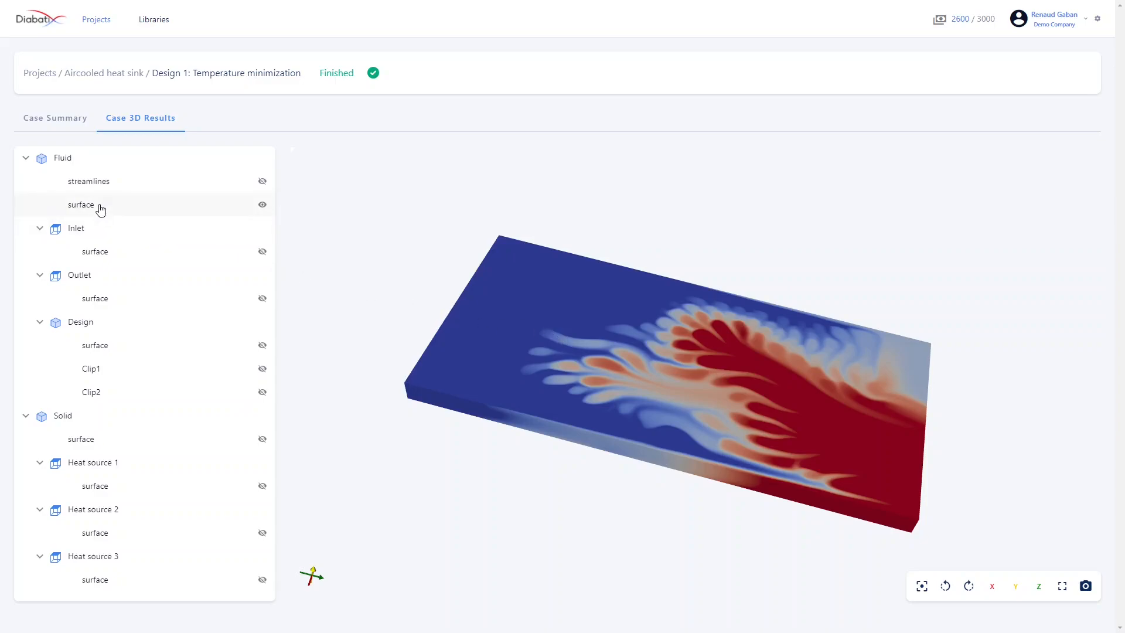
# Set the fluid surface colour minimum to 295, try Grayscale, then restore Cool to Warm.
pyautogui.click(80, 204)
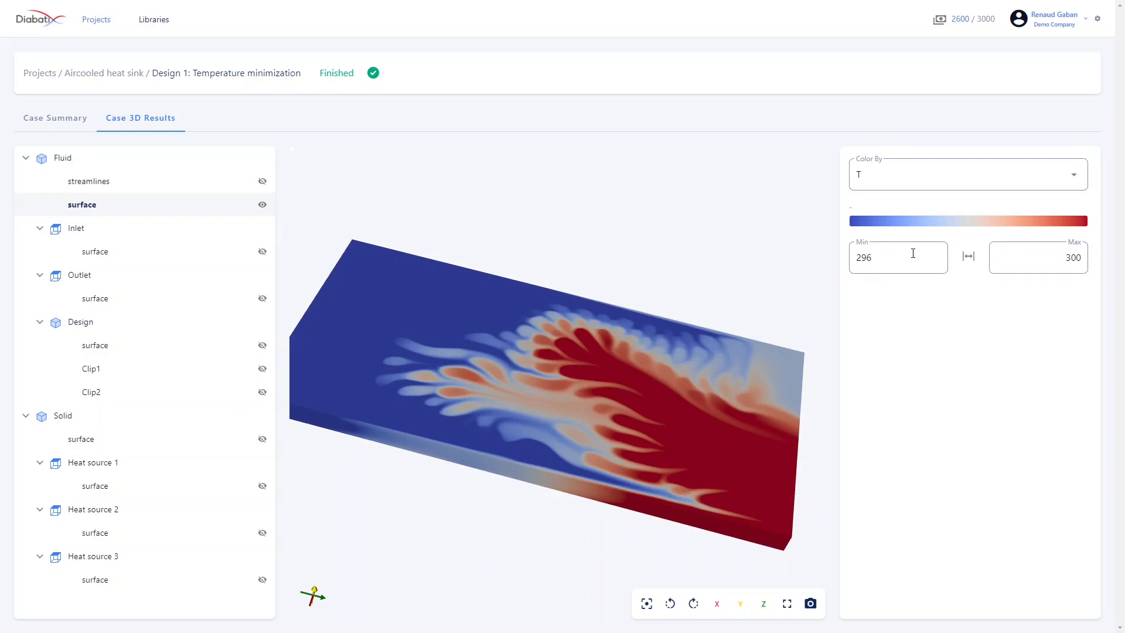
pyautogui.moveTo(869, 223)
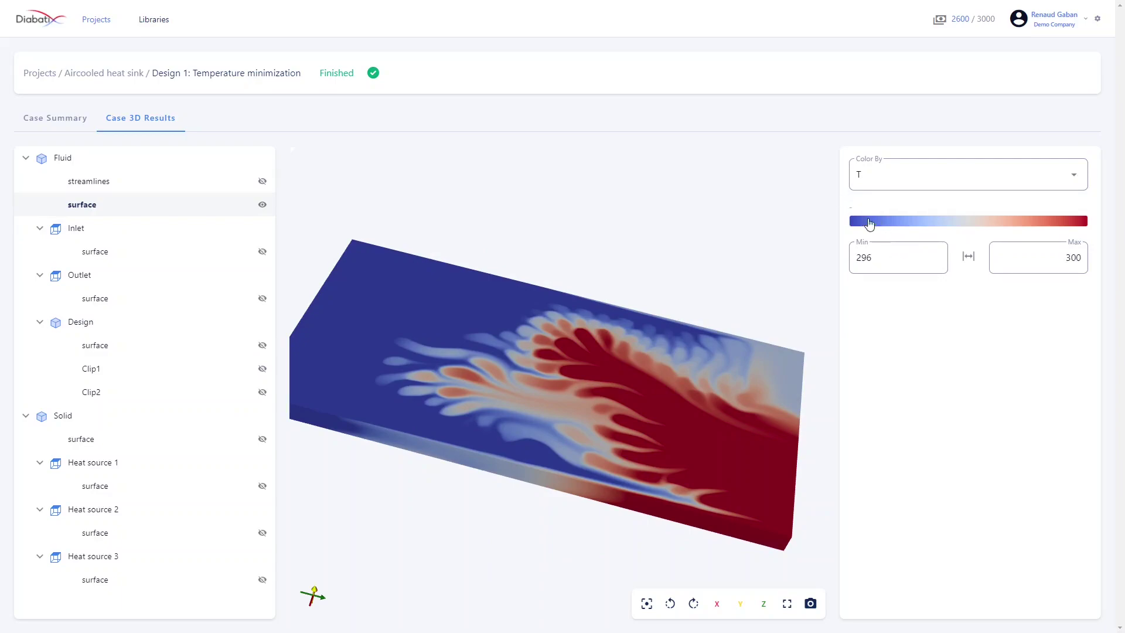
pyautogui.click(897, 256)
pyautogui.write('295')
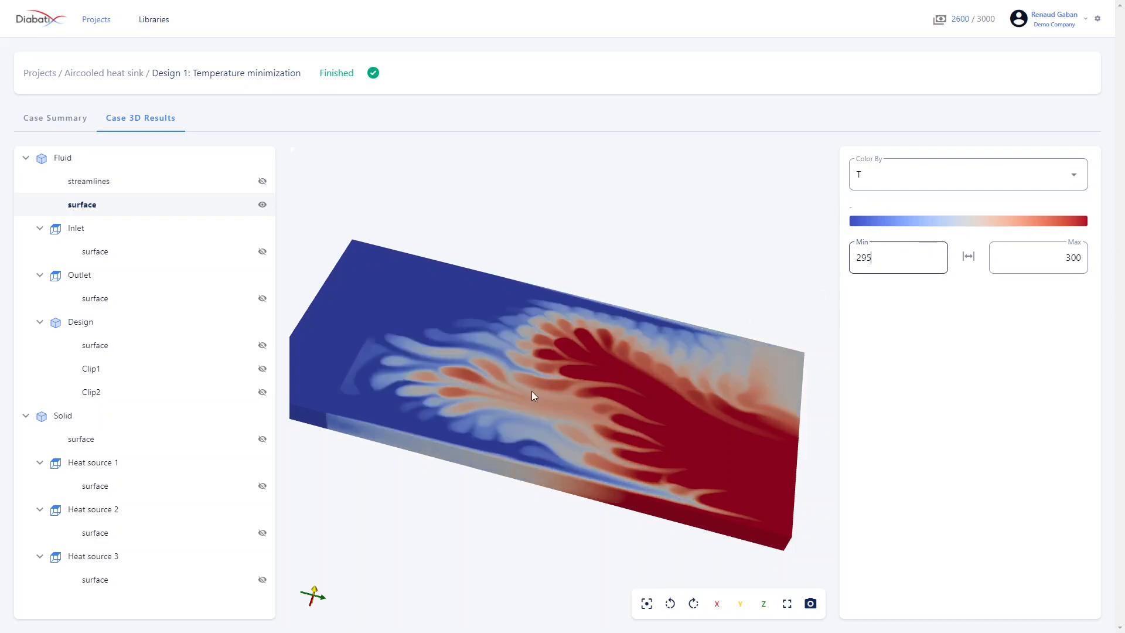
pyautogui.click(968, 220)
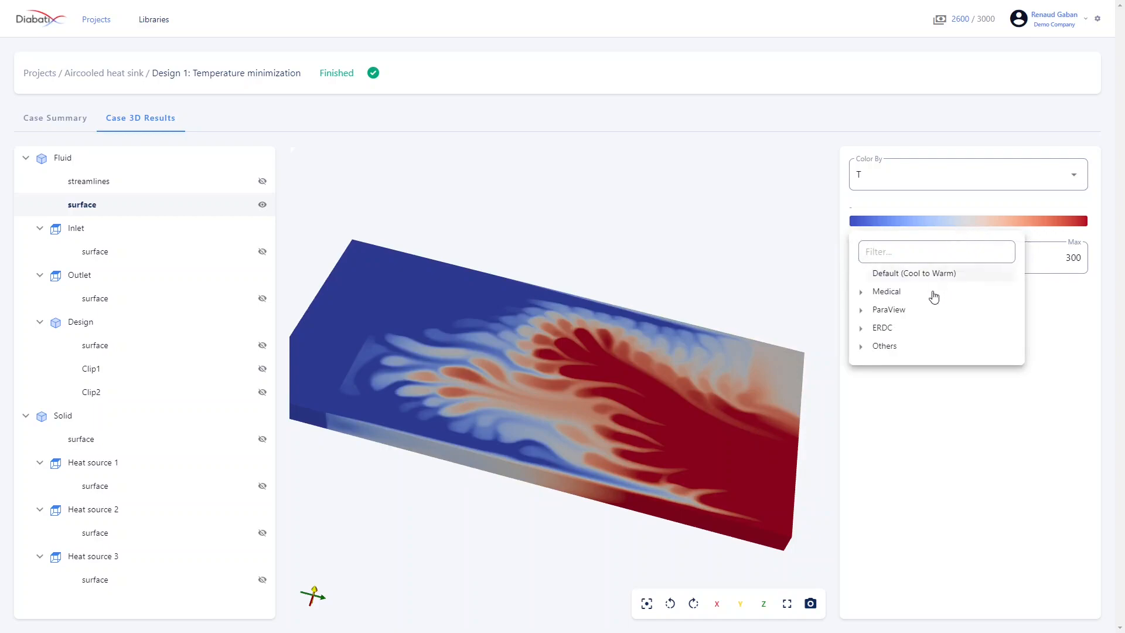
pyautogui.click(889, 310)
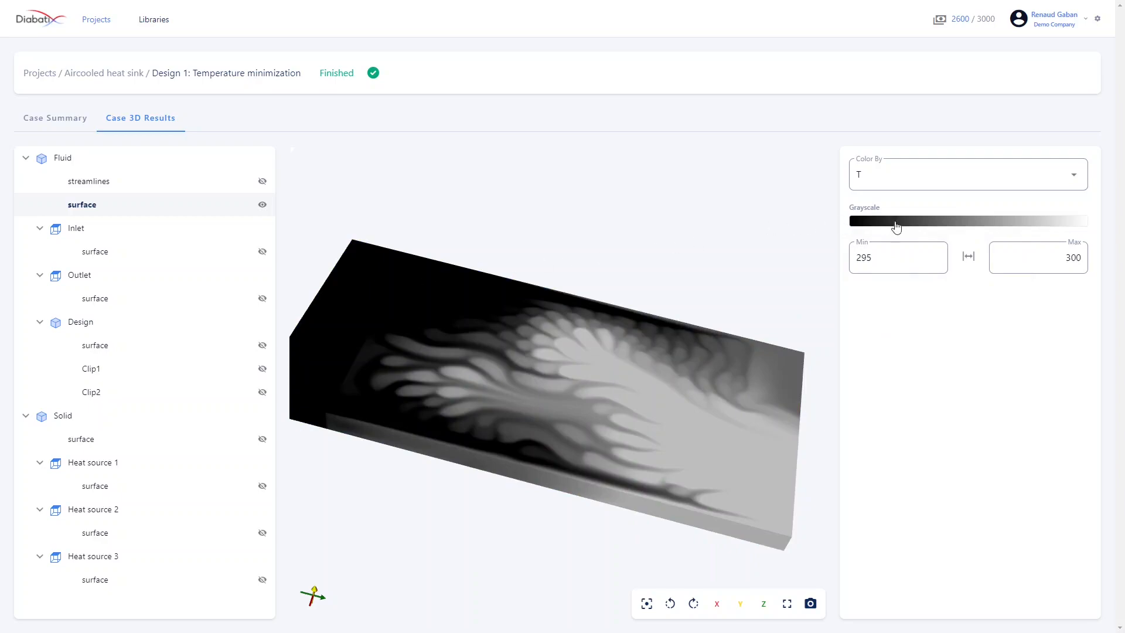
pyautogui.click(967, 220)
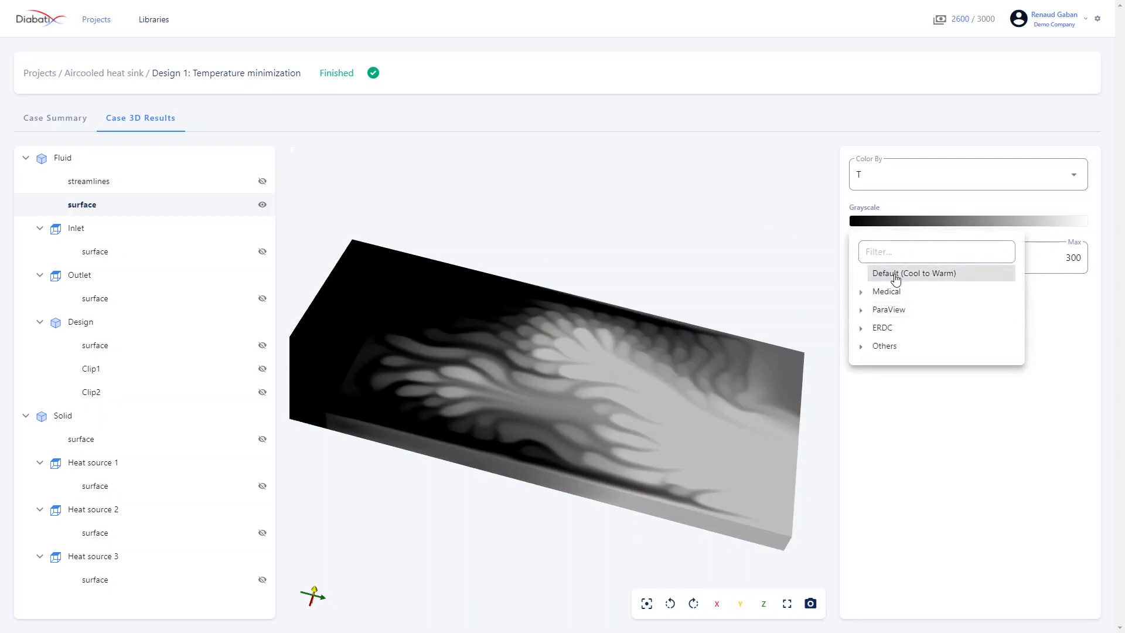
pyautogui.click(914, 273)
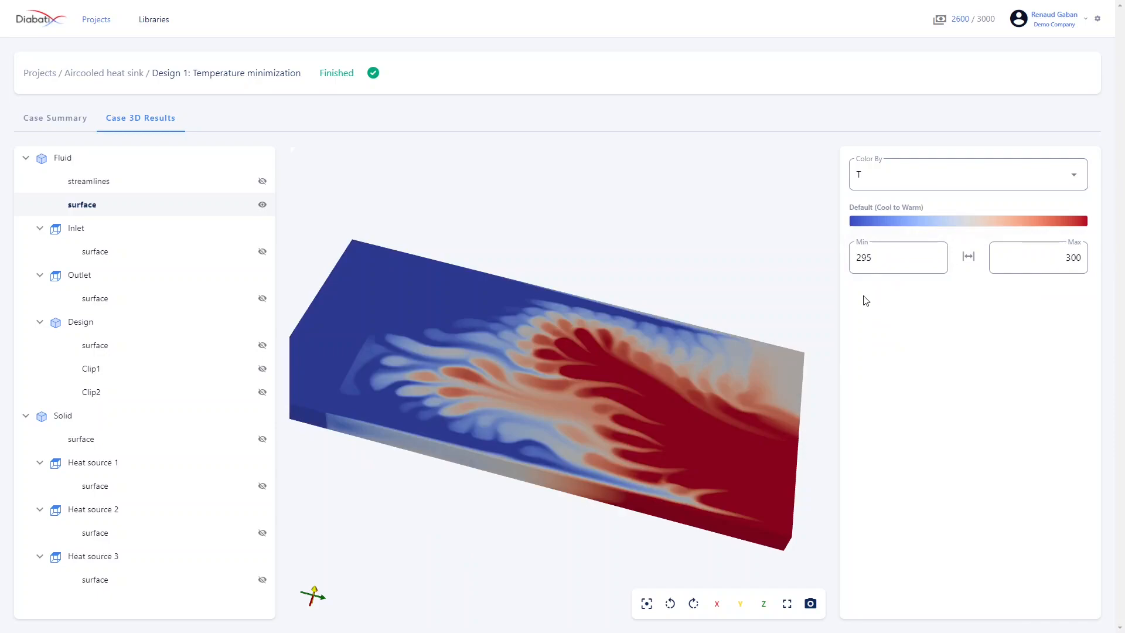
pyautogui.moveTo(1074, 179)
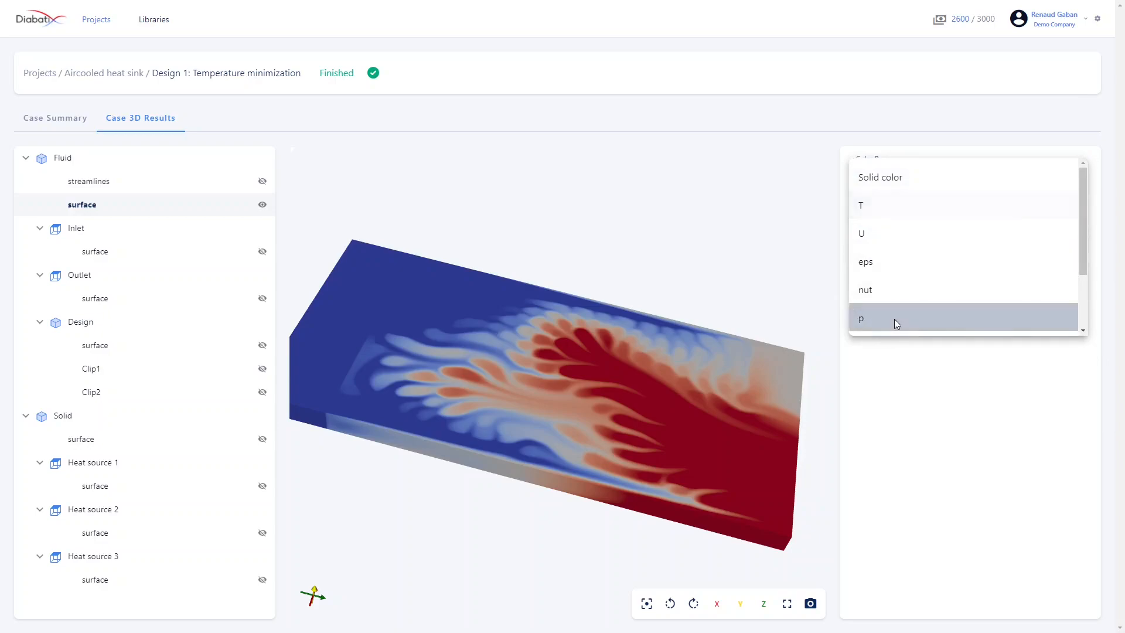
# Colour the fluid surface by pressure p and set the range maximum to 4000.
pyautogui.click(860, 319)
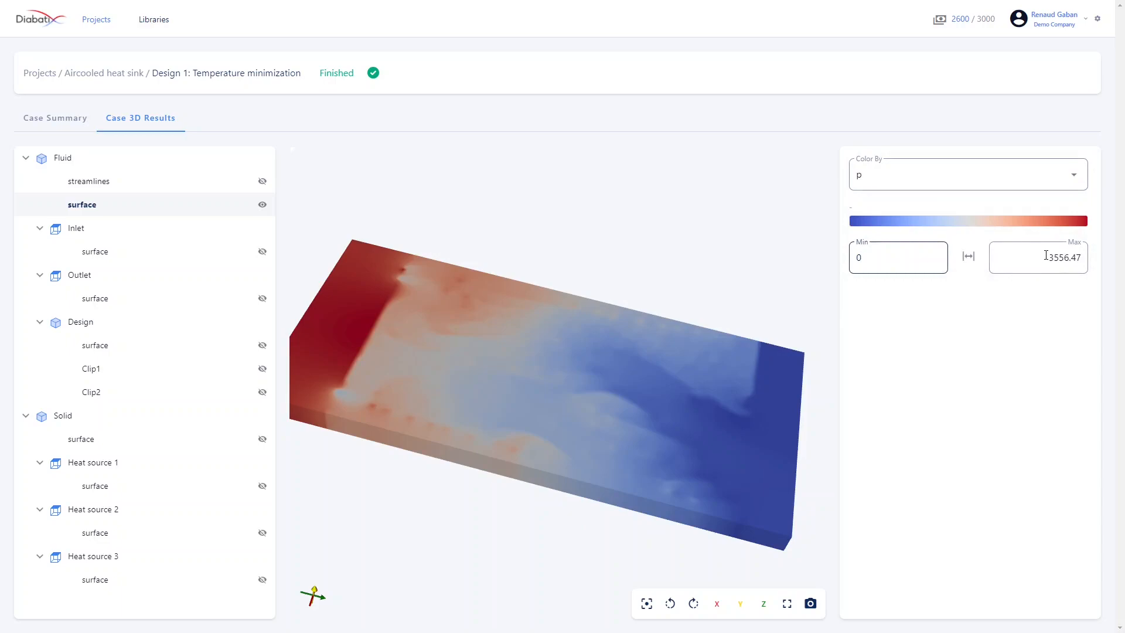
pyautogui.tripleClick(1039, 256)
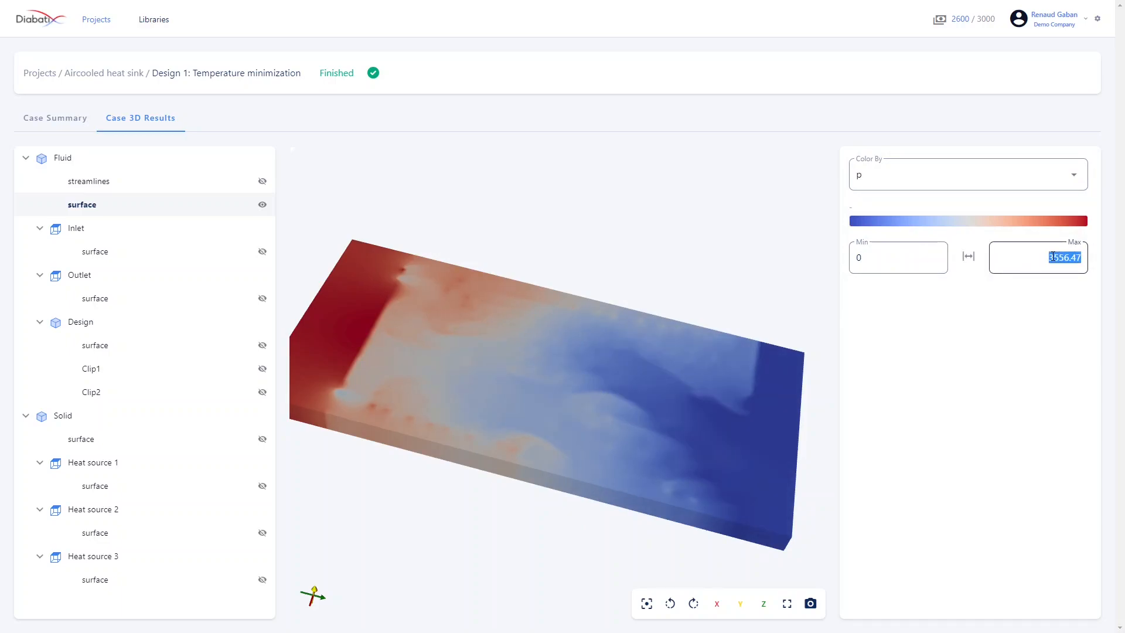
pyautogui.write('4000')
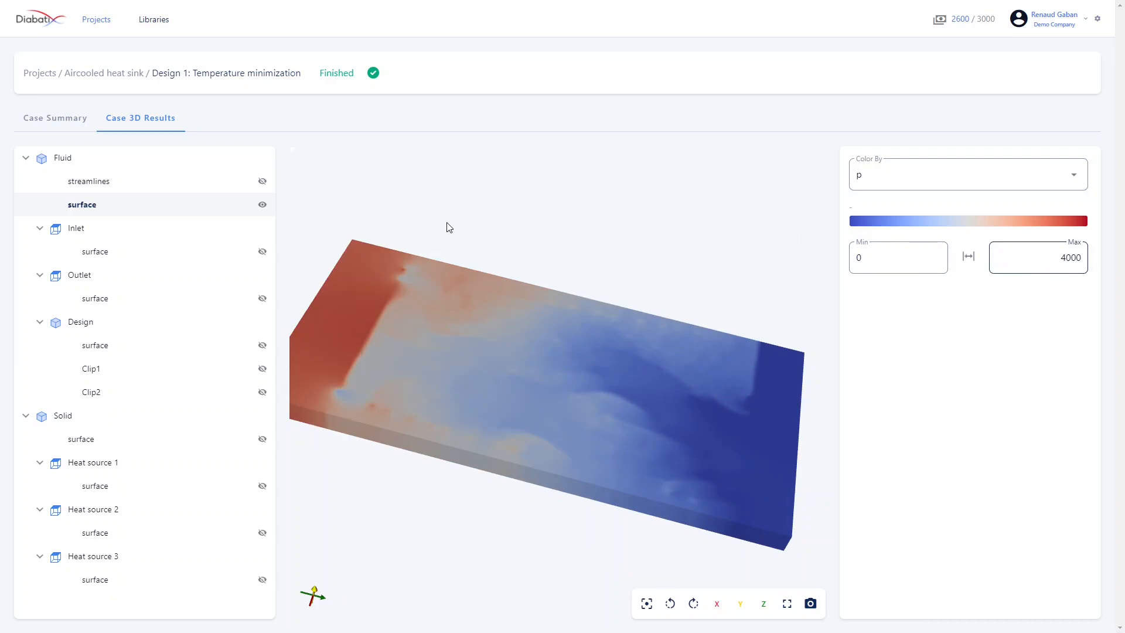
pyautogui.moveTo(153, 210)
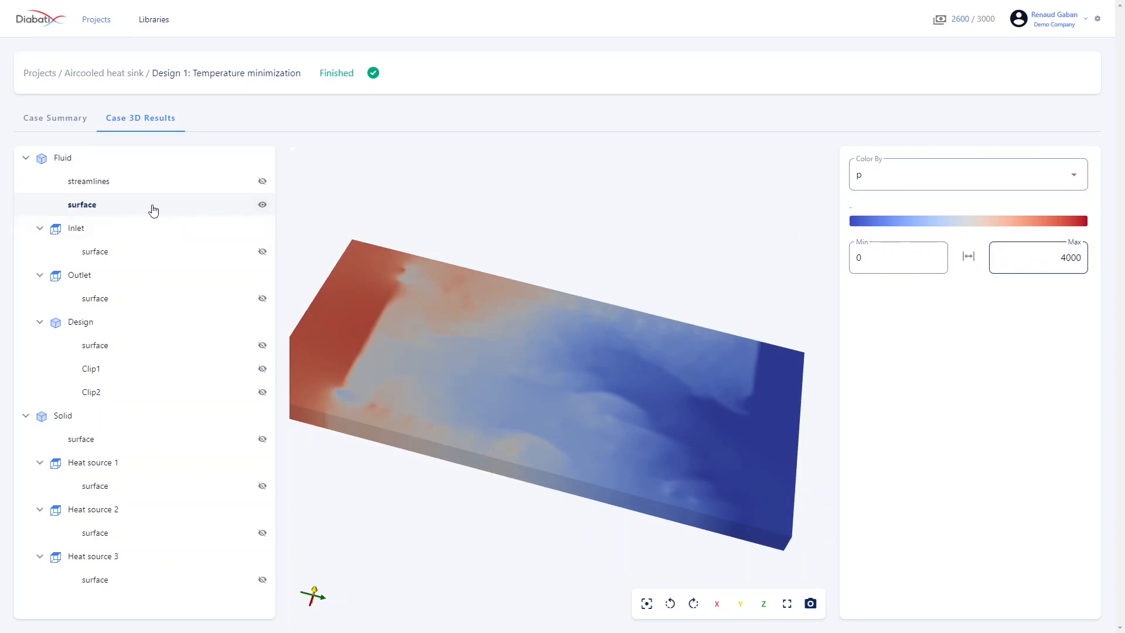
# Hide the fluid surface and show Design Clip1 and Clip2 in the viewer.
pyautogui.click(263, 204)
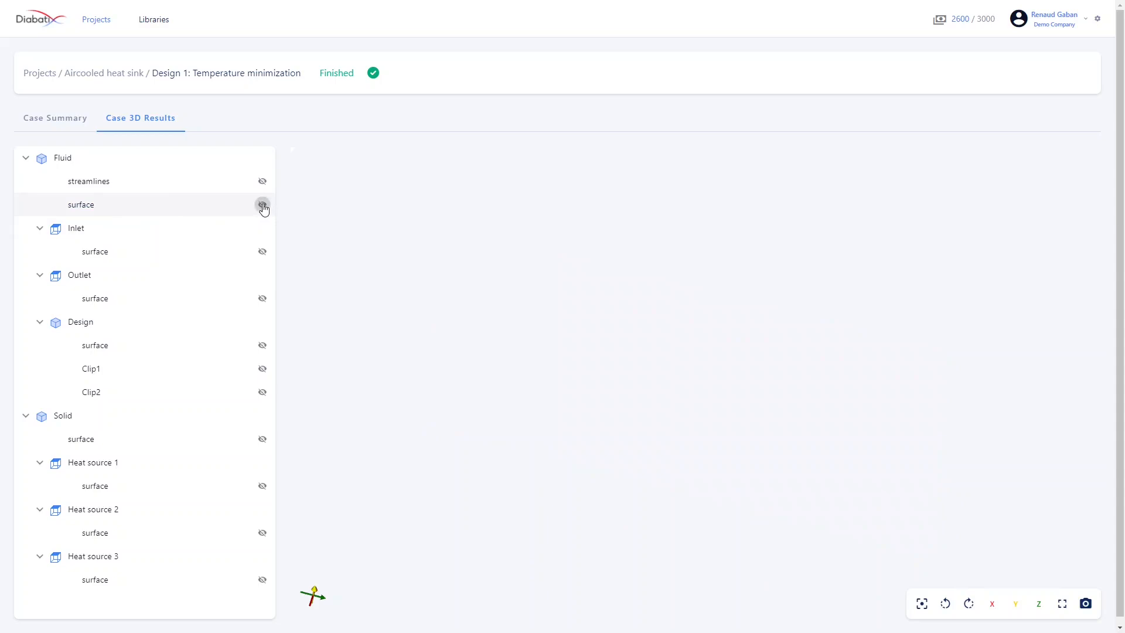
pyautogui.moveTo(110, 368)
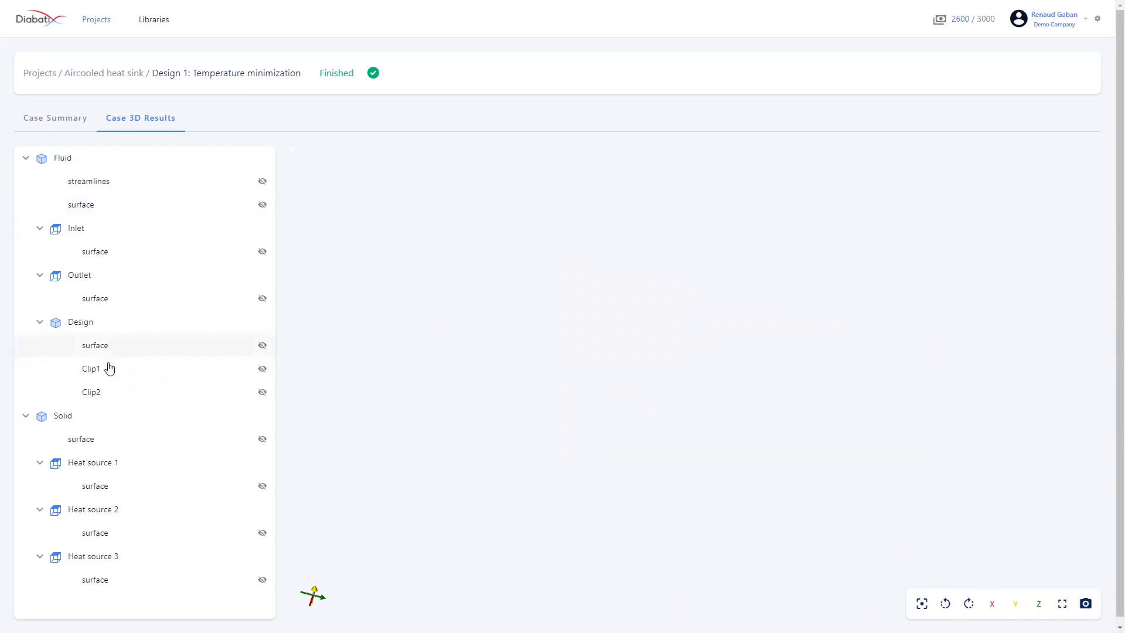
pyautogui.click(262, 368)
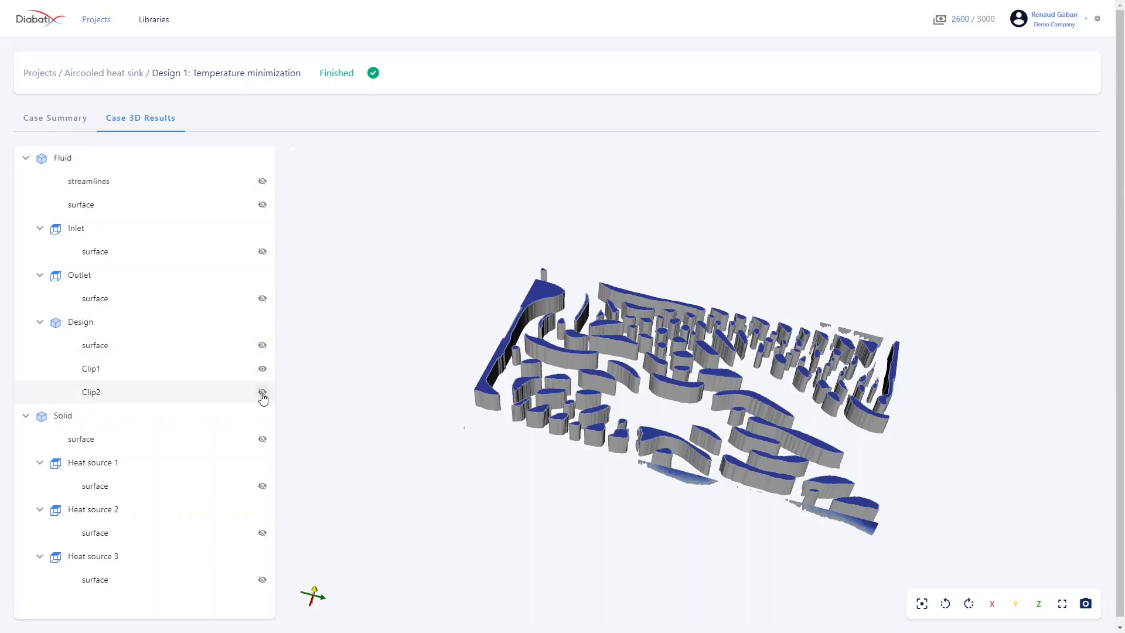
pyautogui.click(262, 368)
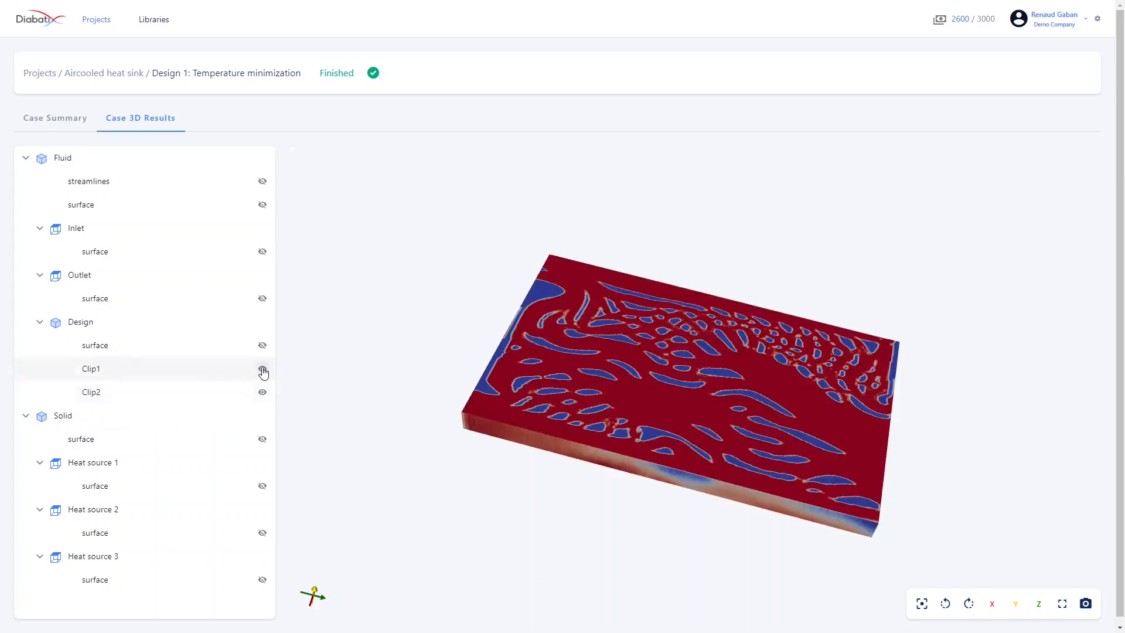
pyautogui.click(262, 368)
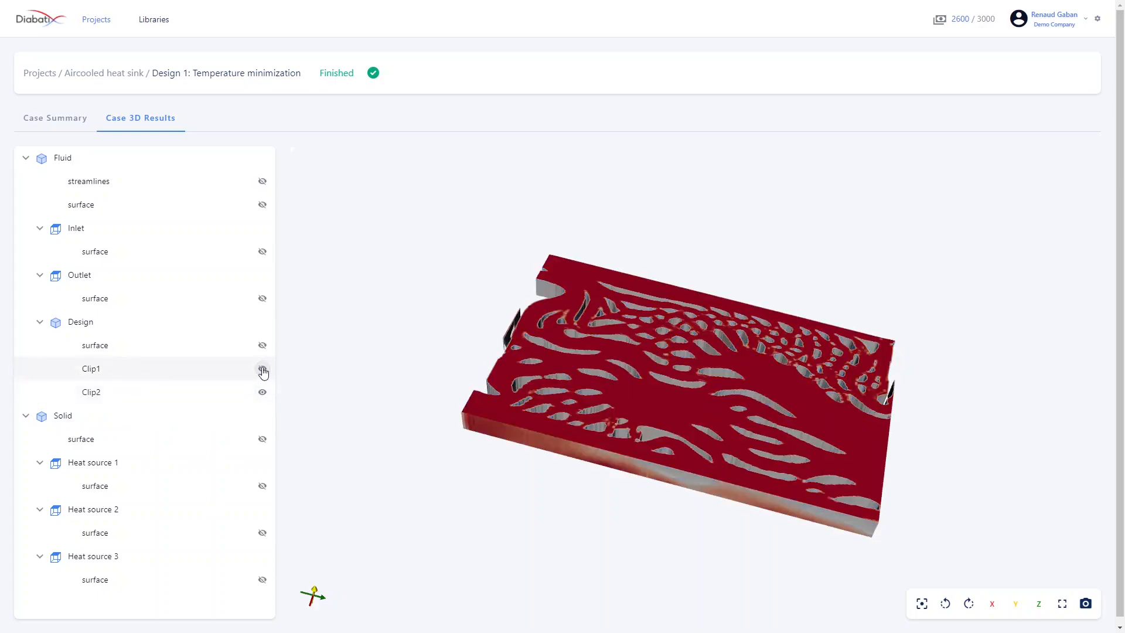
pyautogui.click(262, 368)
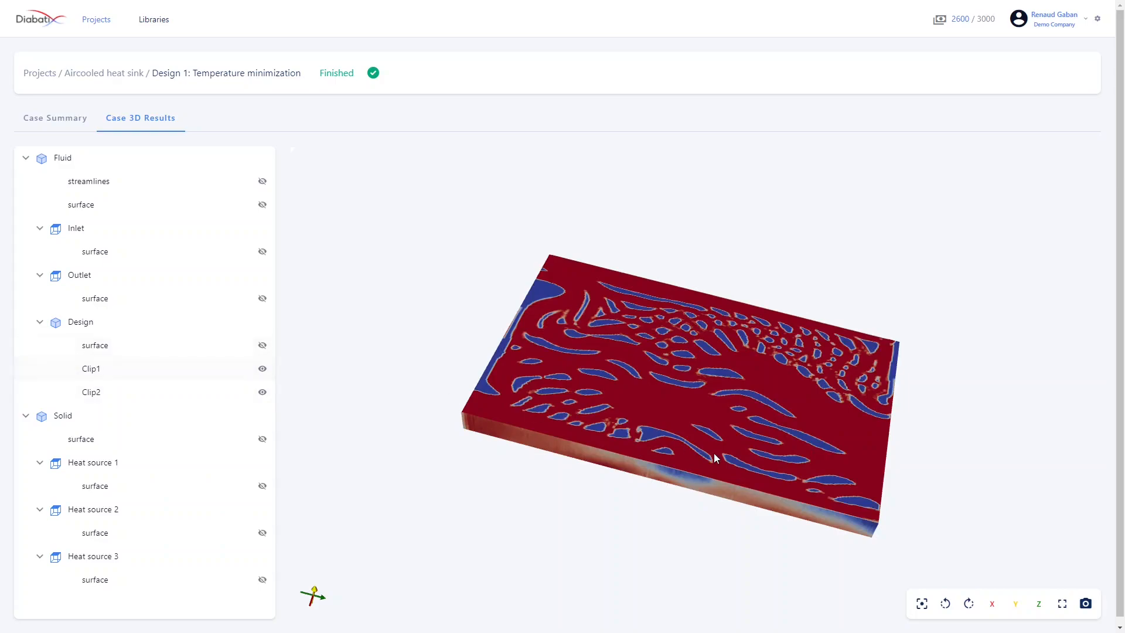
pyautogui.moveTo(515, 418)
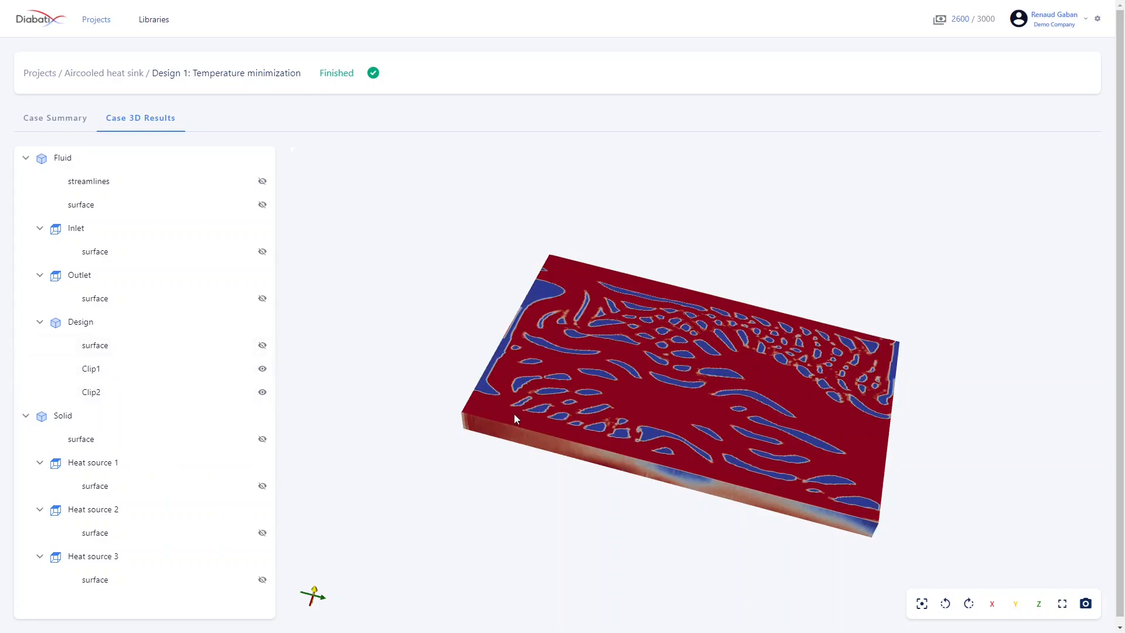
pyautogui.moveTo(992, 603)
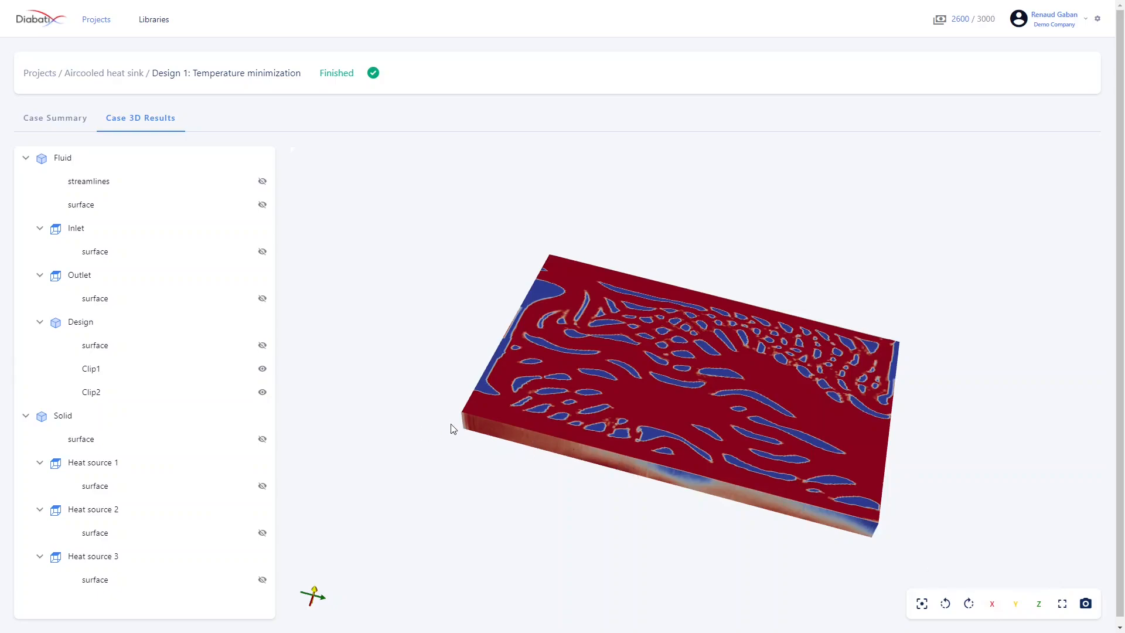
pyautogui.moveTo(982, 565)
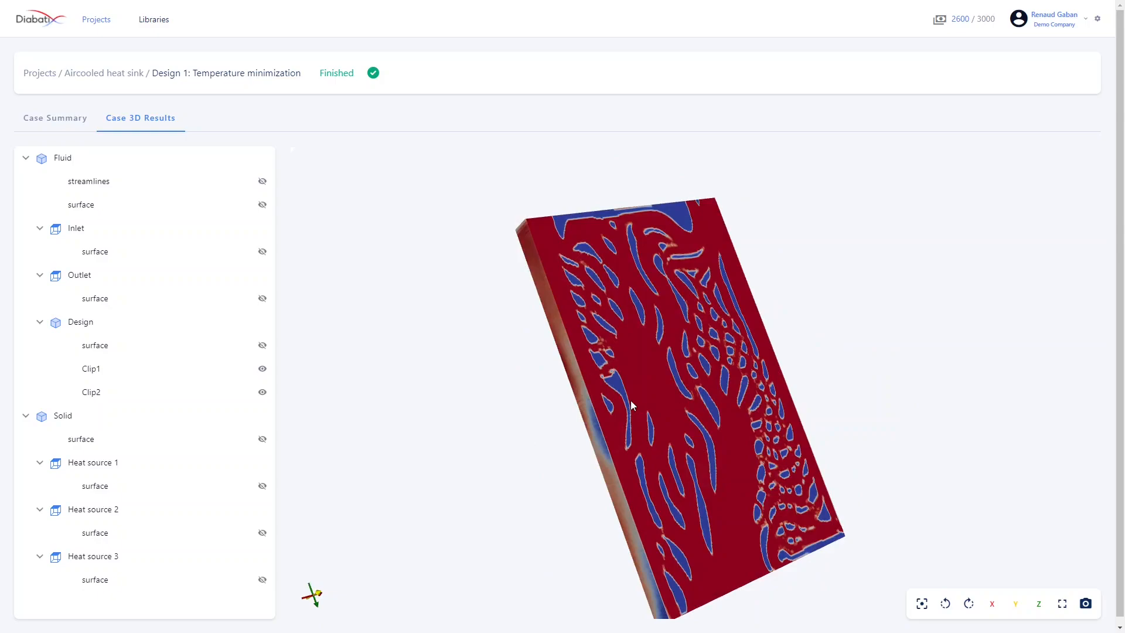
pyautogui.moveTo(641, 414)
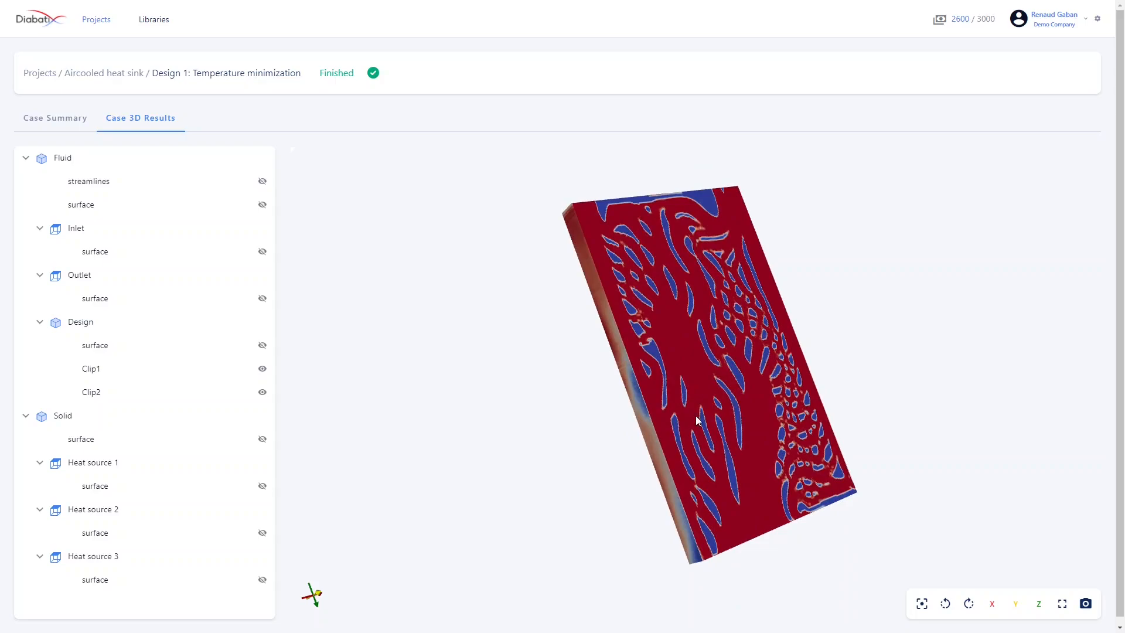
pyautogui.moveTo(987, 603)
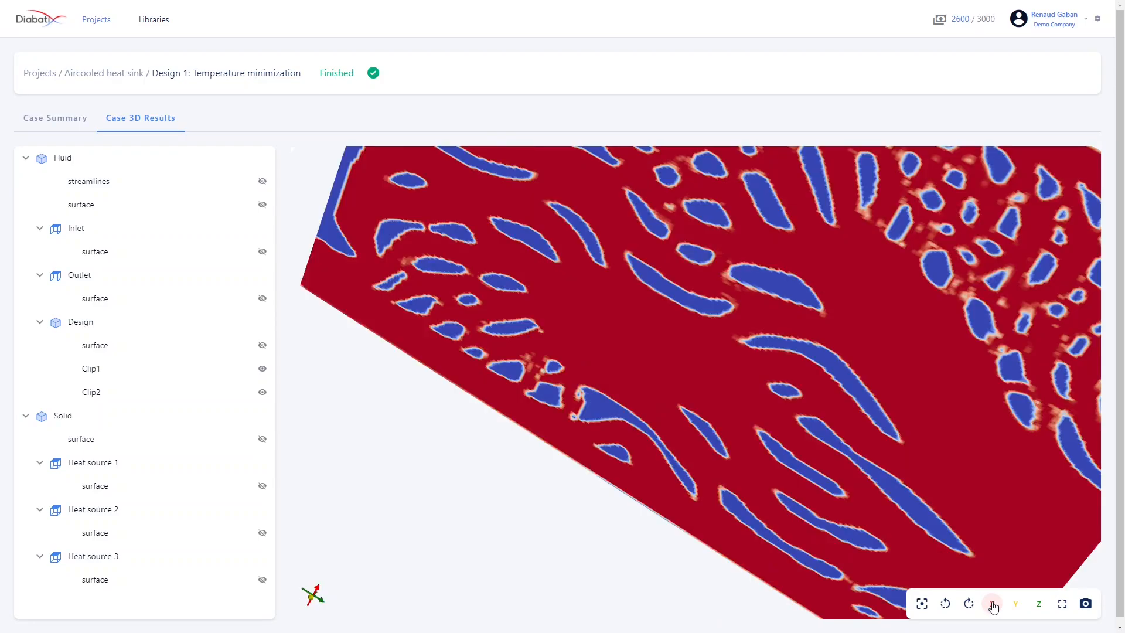
# View the heat sink along X, Y and Z, then rotate 90° right and left.
pyautogui.click(1015, 603)
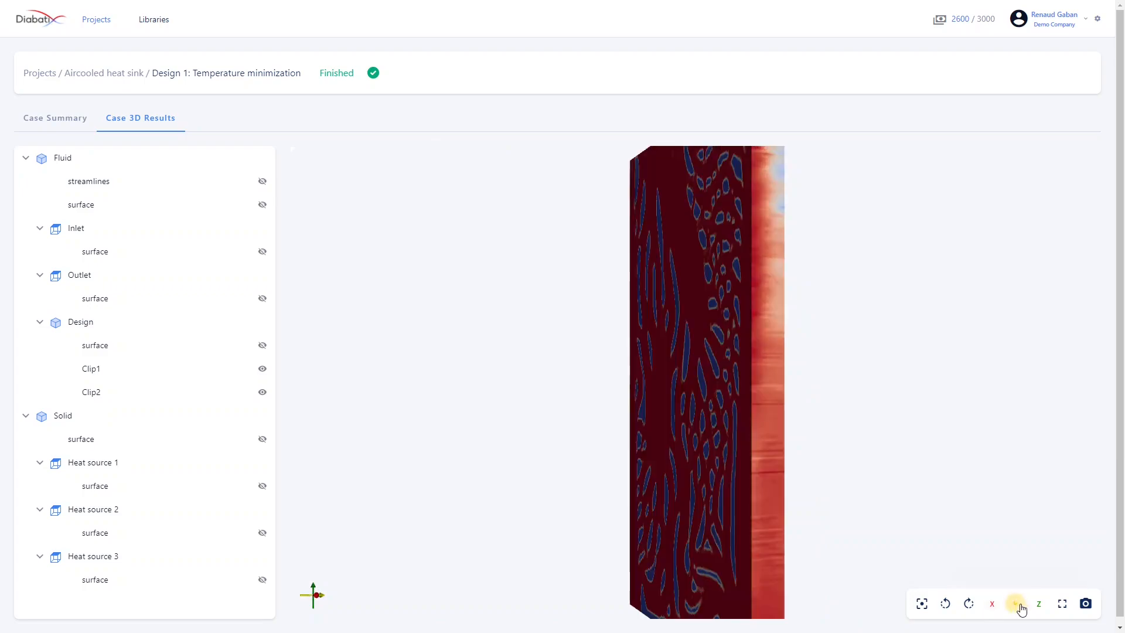
pyautogui.click(1038, 603)
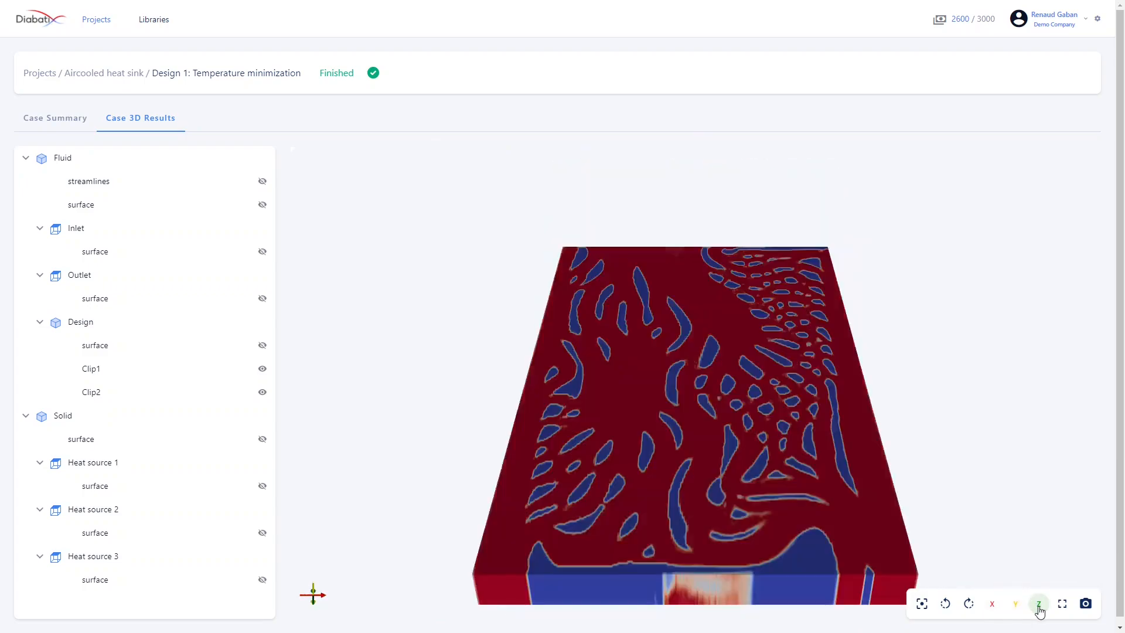
pyautogui.click(968, 604)
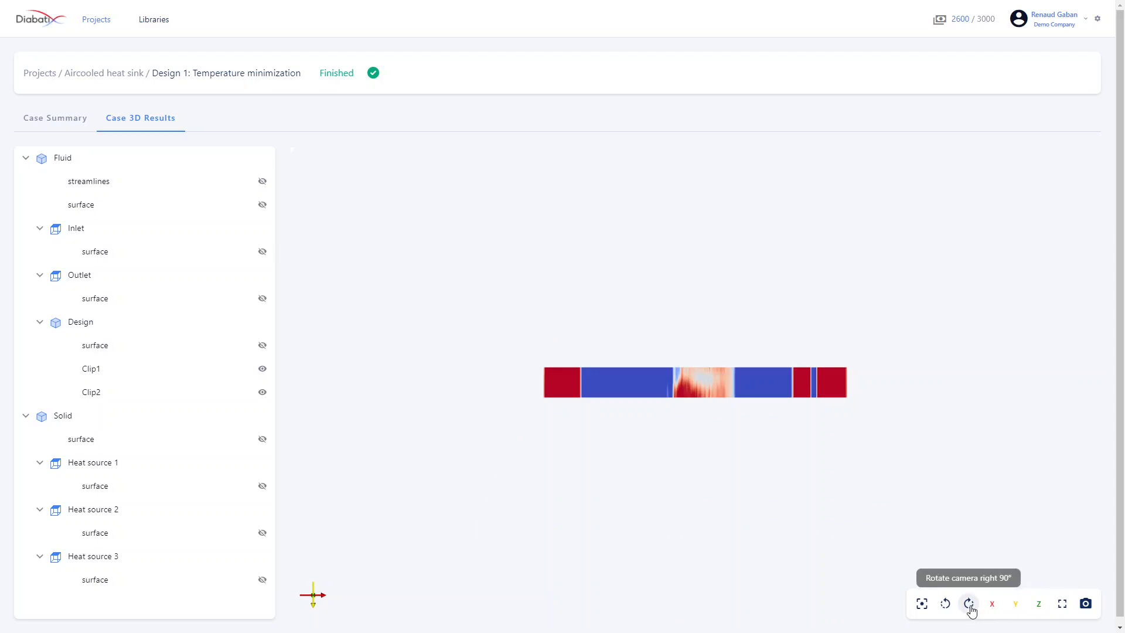
pyautogui.click(968, 604)
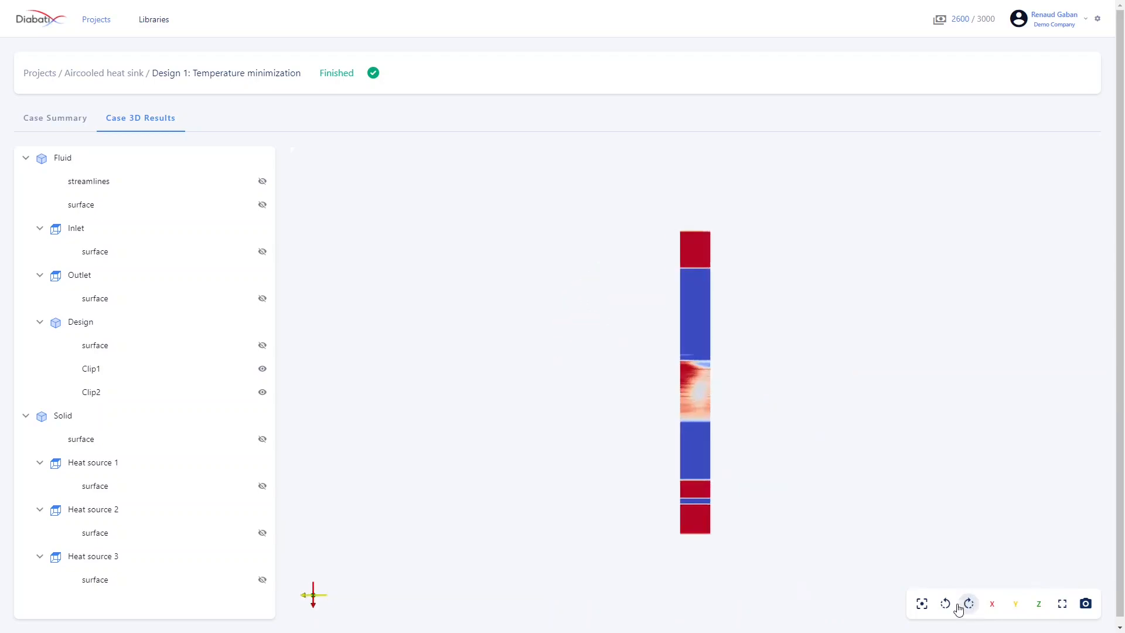
pyautogui.click(945, 603)
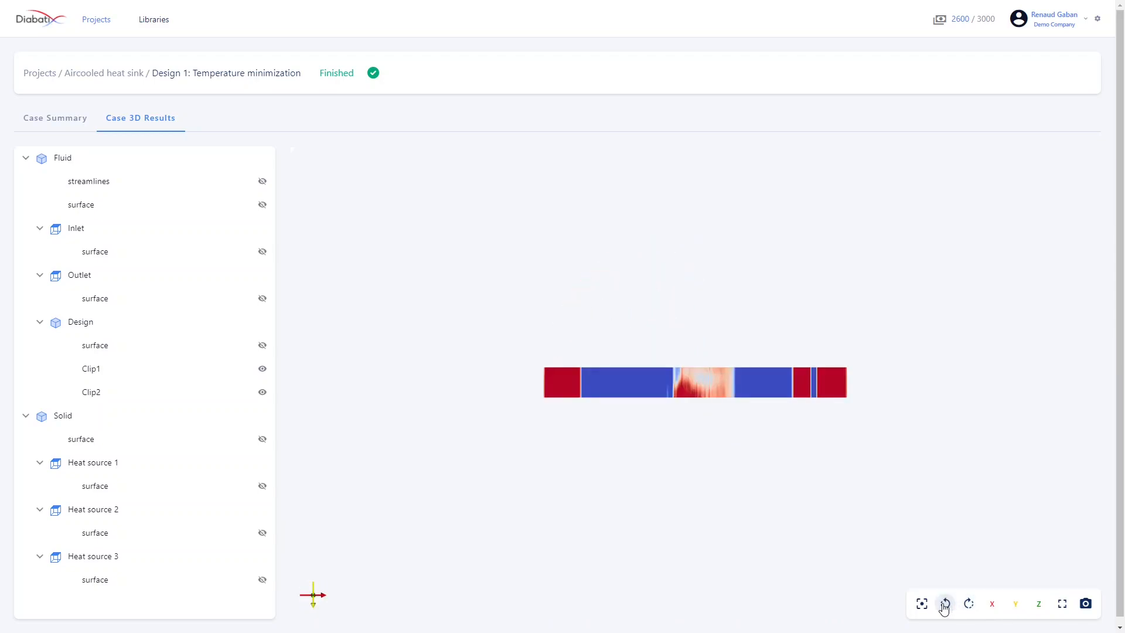
pyautogui.click(945, 603)
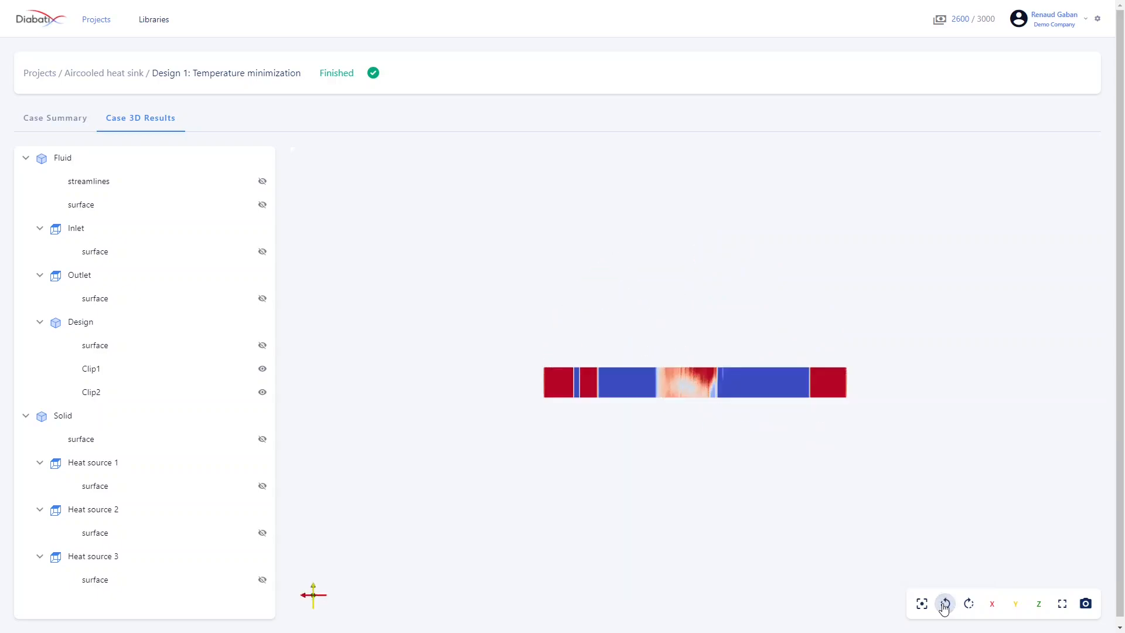
pyautogui.moveTo(1084, 603)
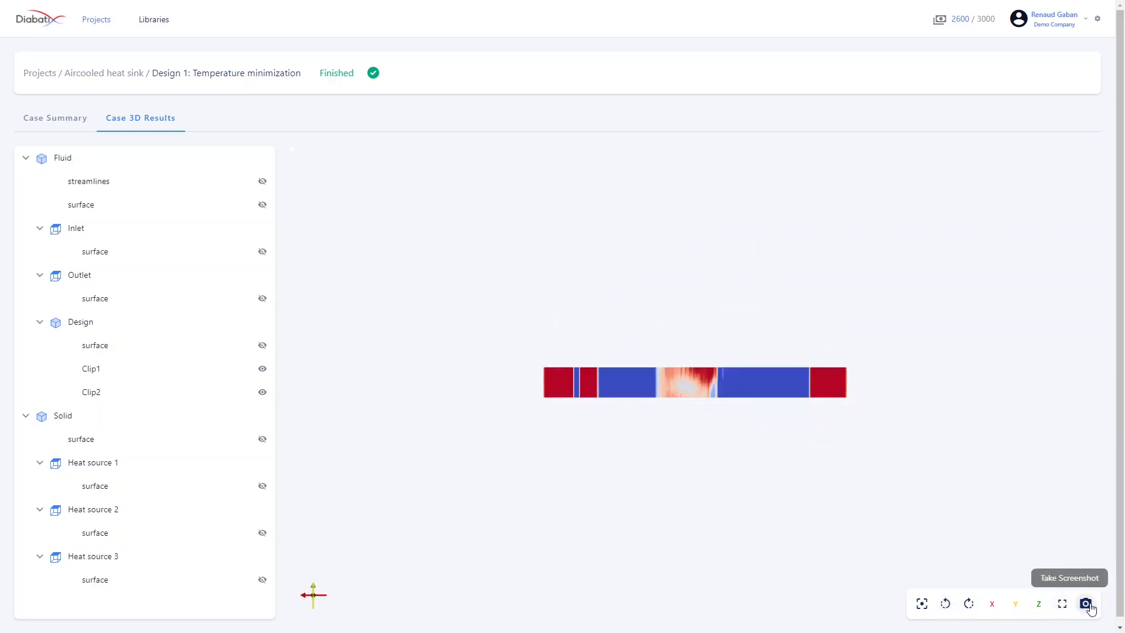
# Download the view as MyScreenshot.png with a transparent background.
pyautogui.click(1086, 604)
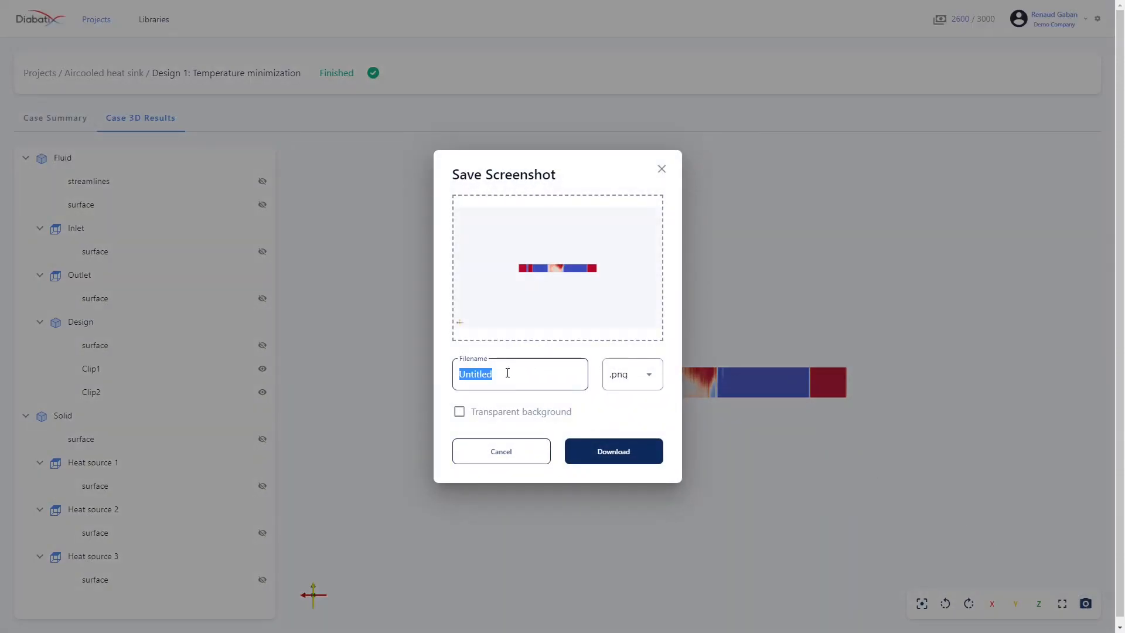
pyautogui.write('MyScreenshot')
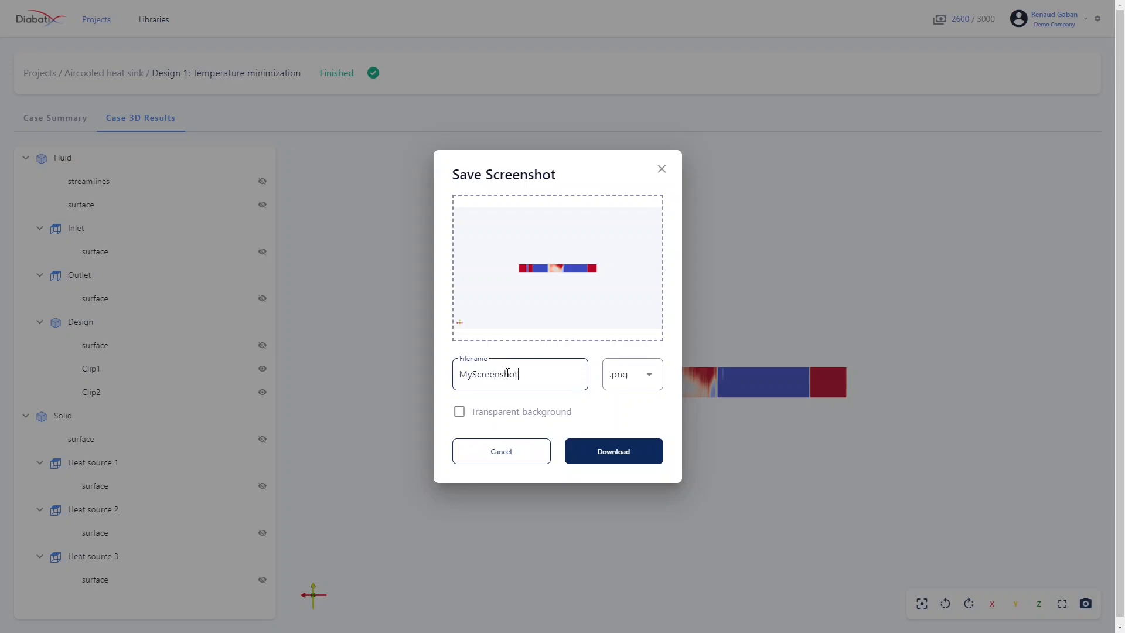
pyautogui.click(631, 374)
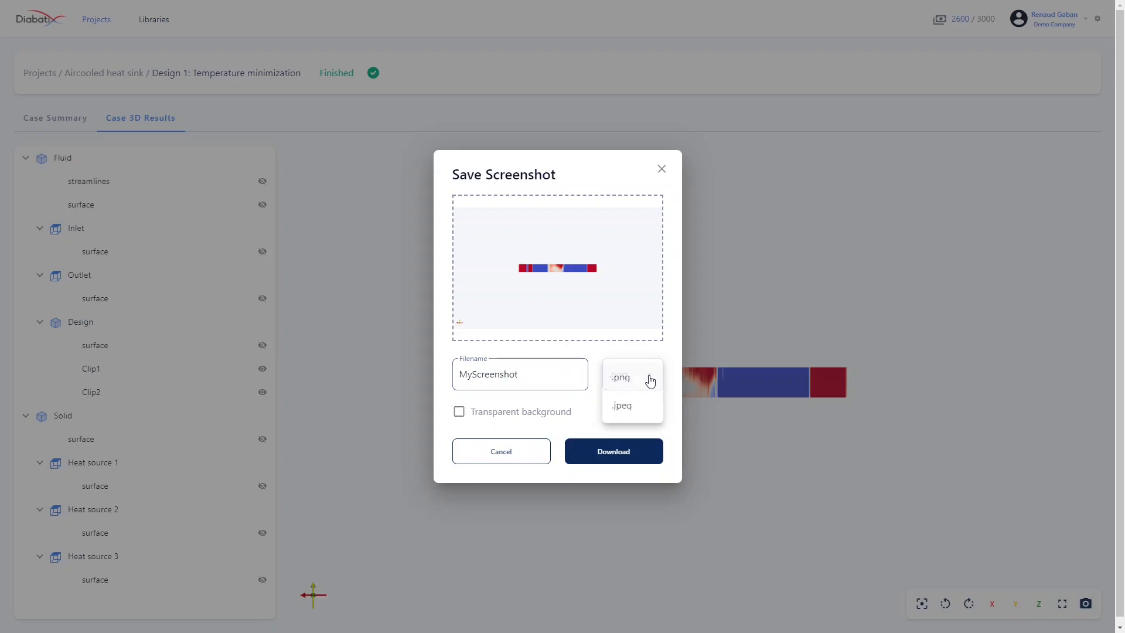
pyautogui.click(619, 377)
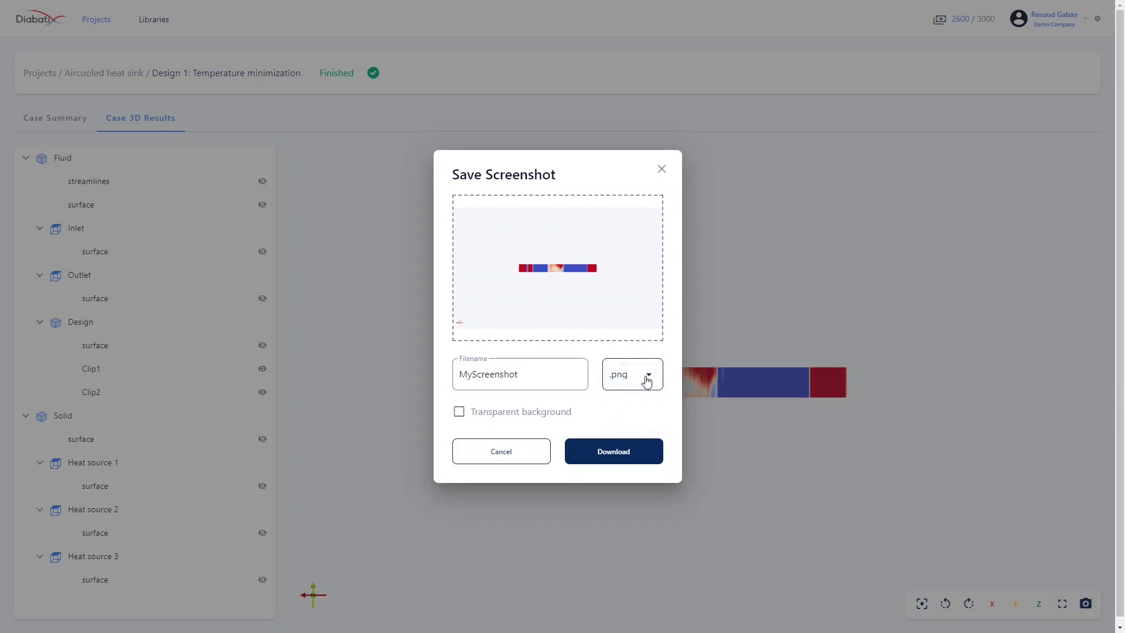
pyautogui.click(460, 412)
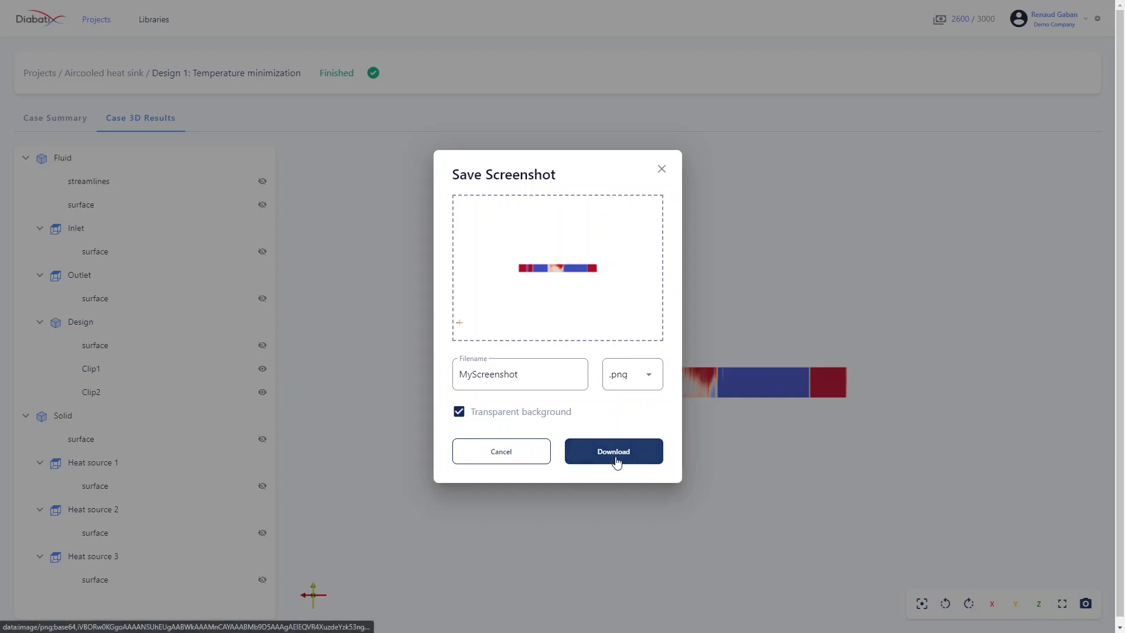
pyautogui.click(613, 450)
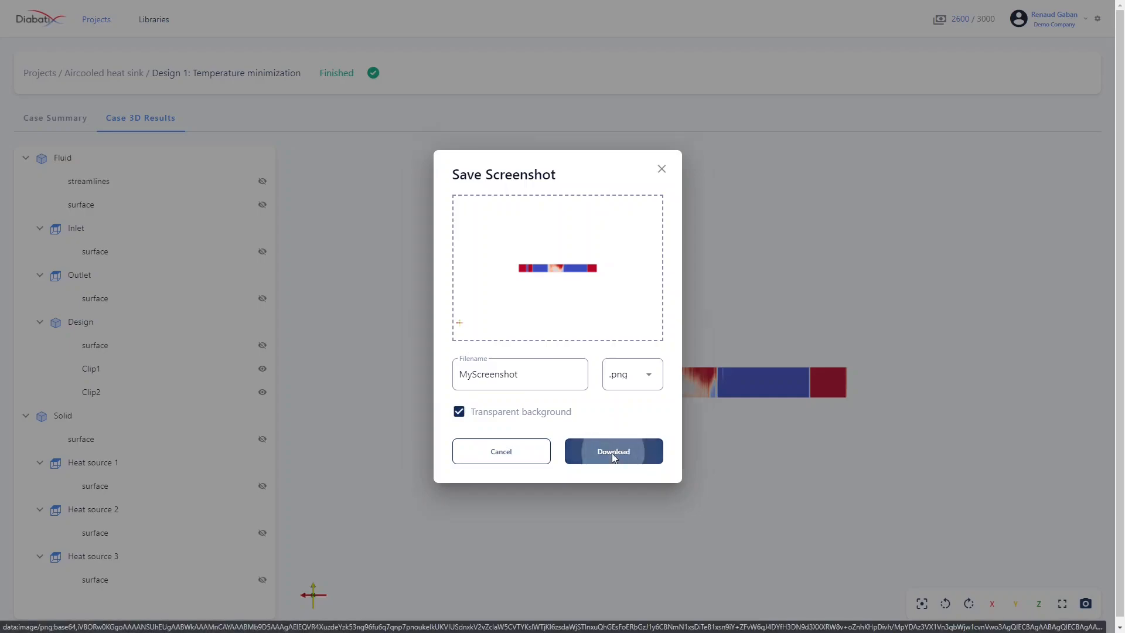